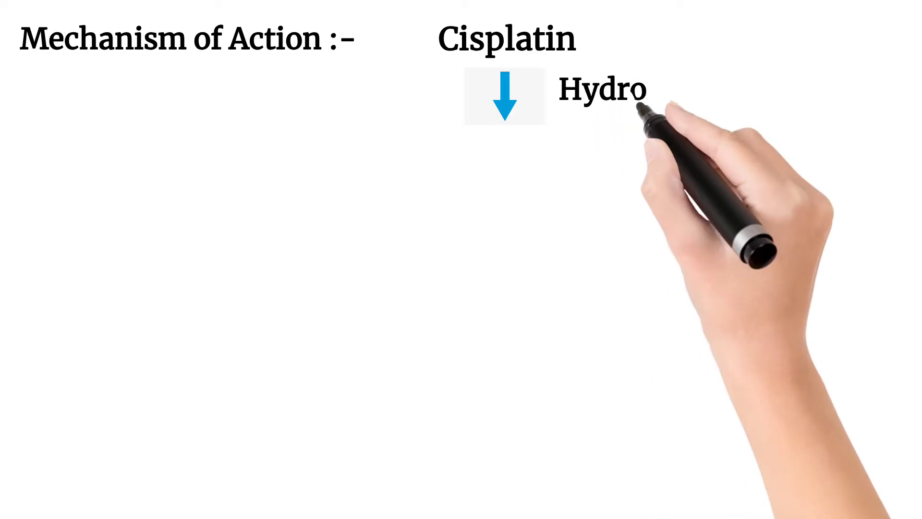
type("lyzed")
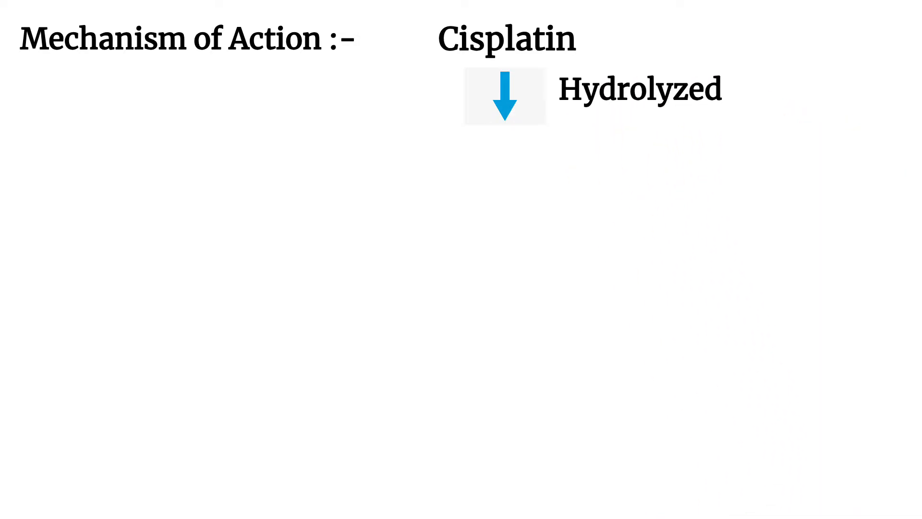
type("highly reactive platinum complex")
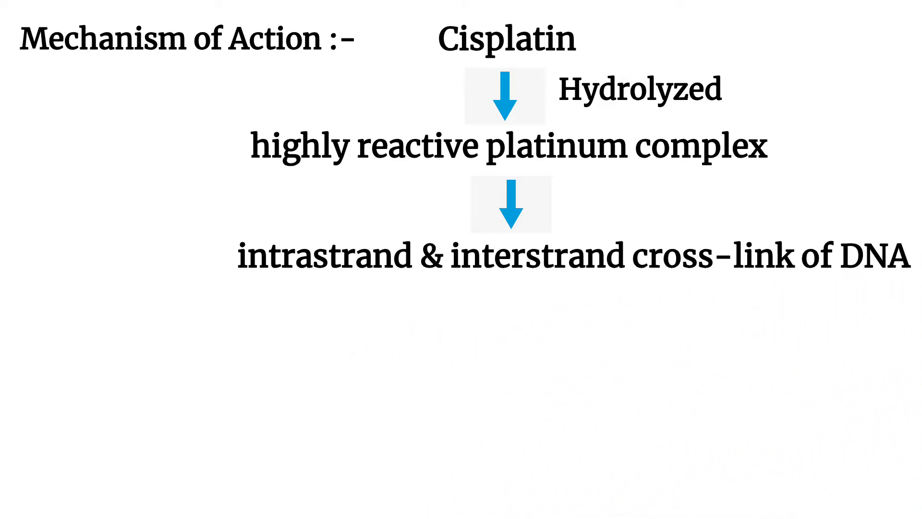
type("DNA damage")
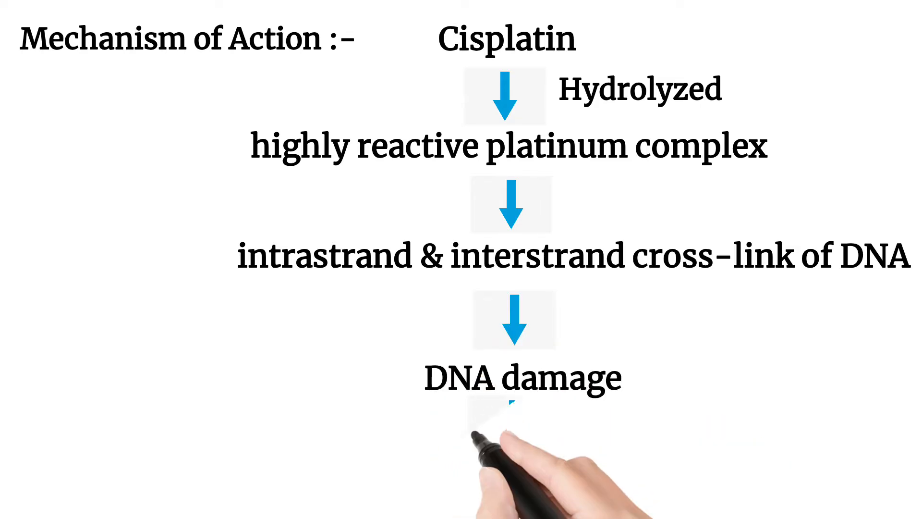
type("Inhibits cell p")
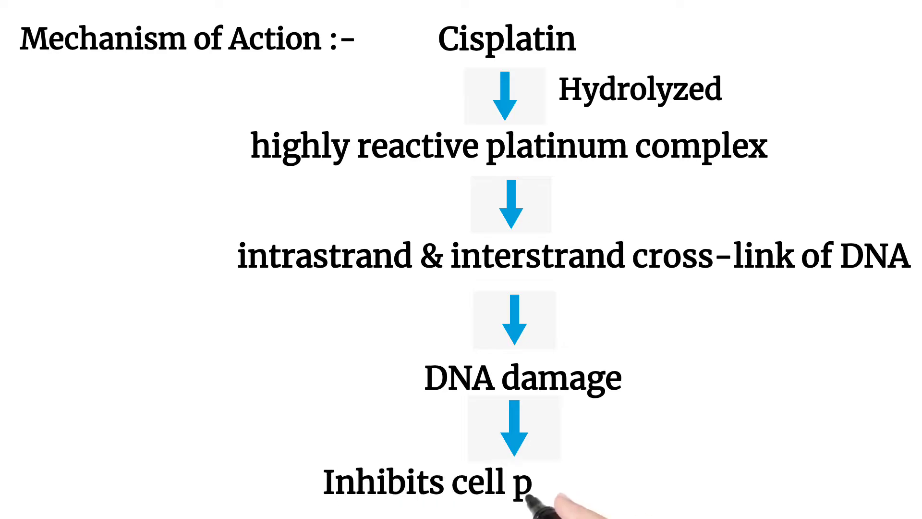
type("roliferation")
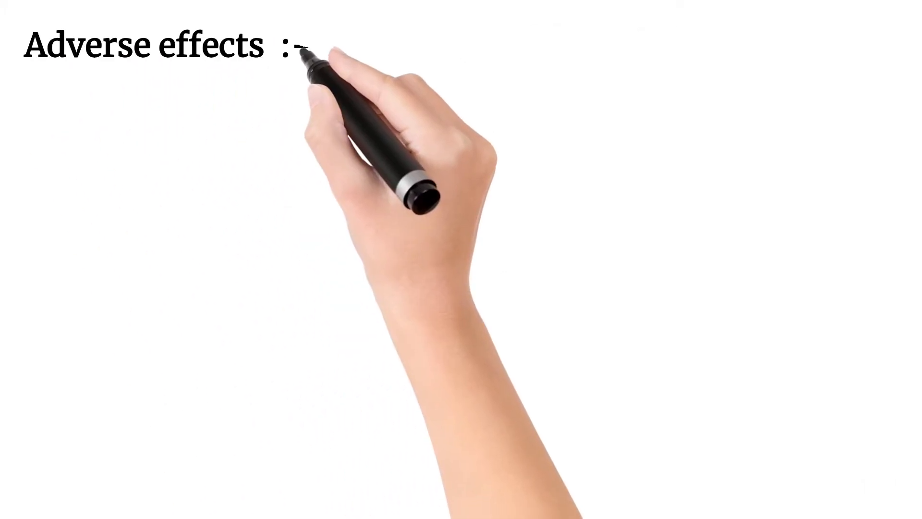
type("Highly Emetic")
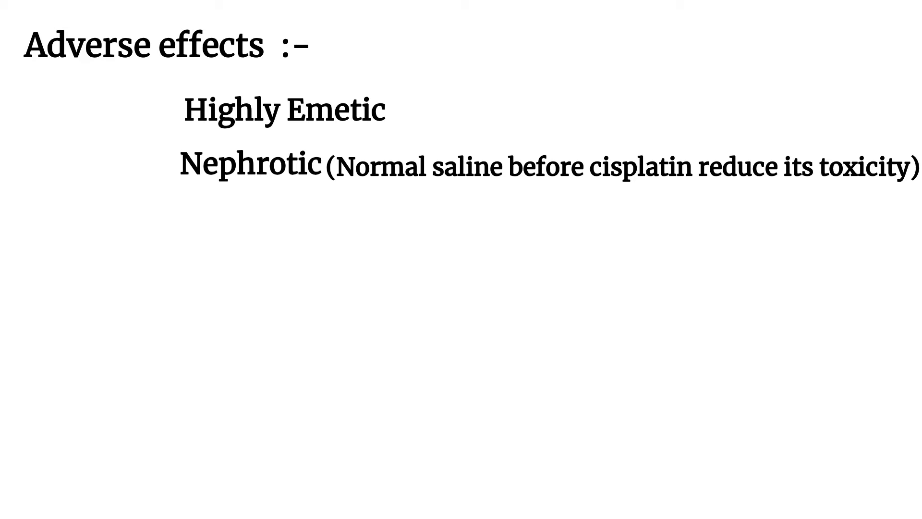
type("irreversible Ototoxic")
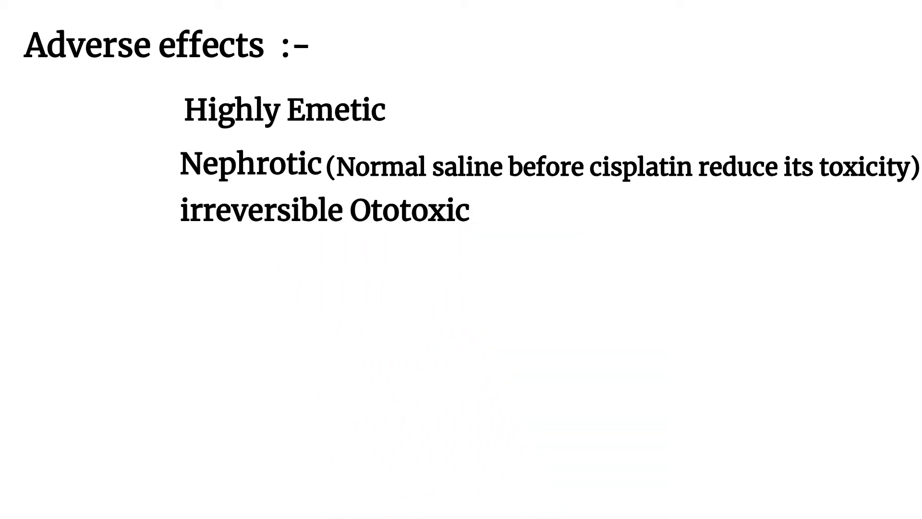
type("Alopecia")
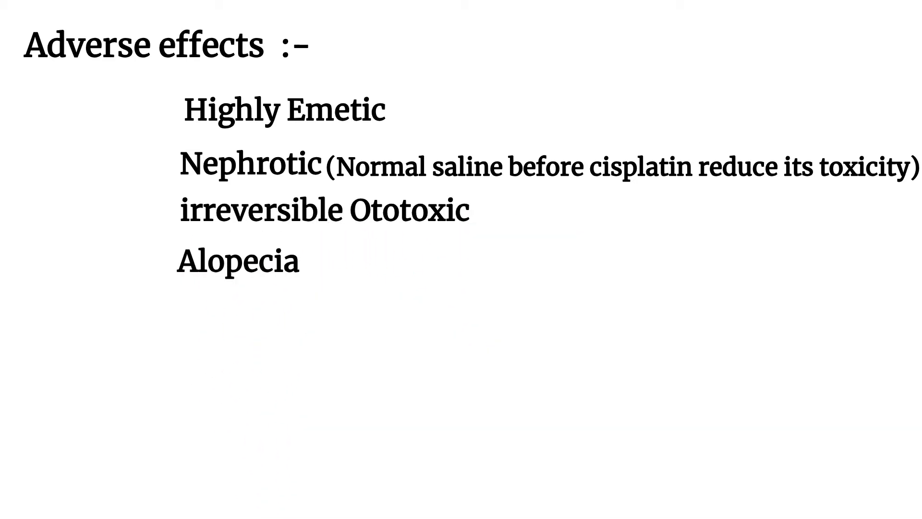
type("Diarrhoea")
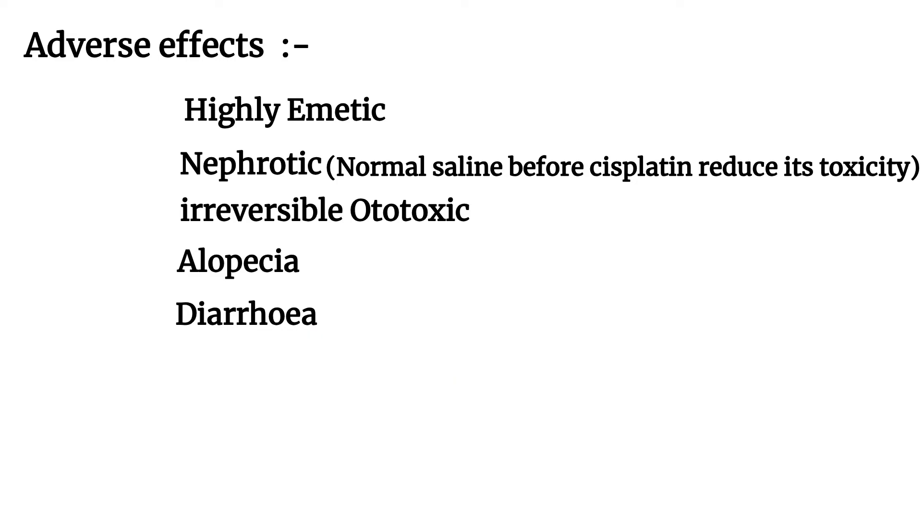
type("Hyperuricemia")
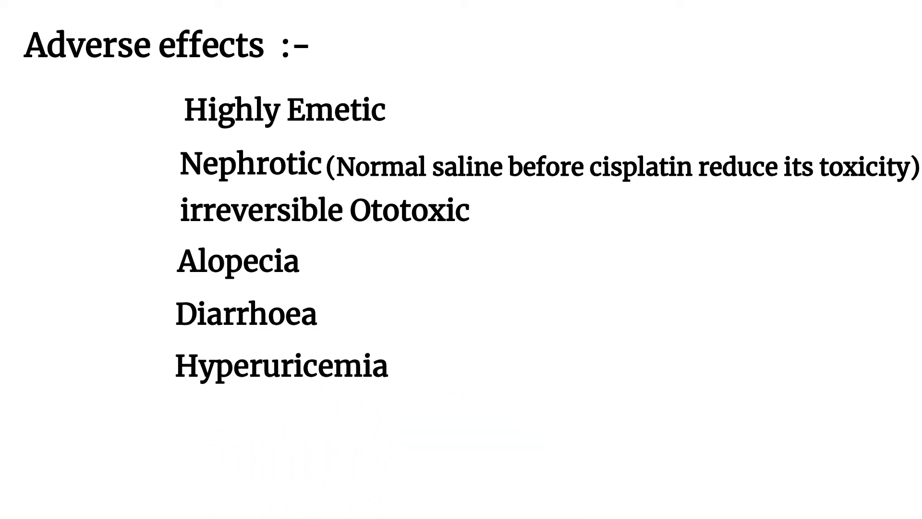